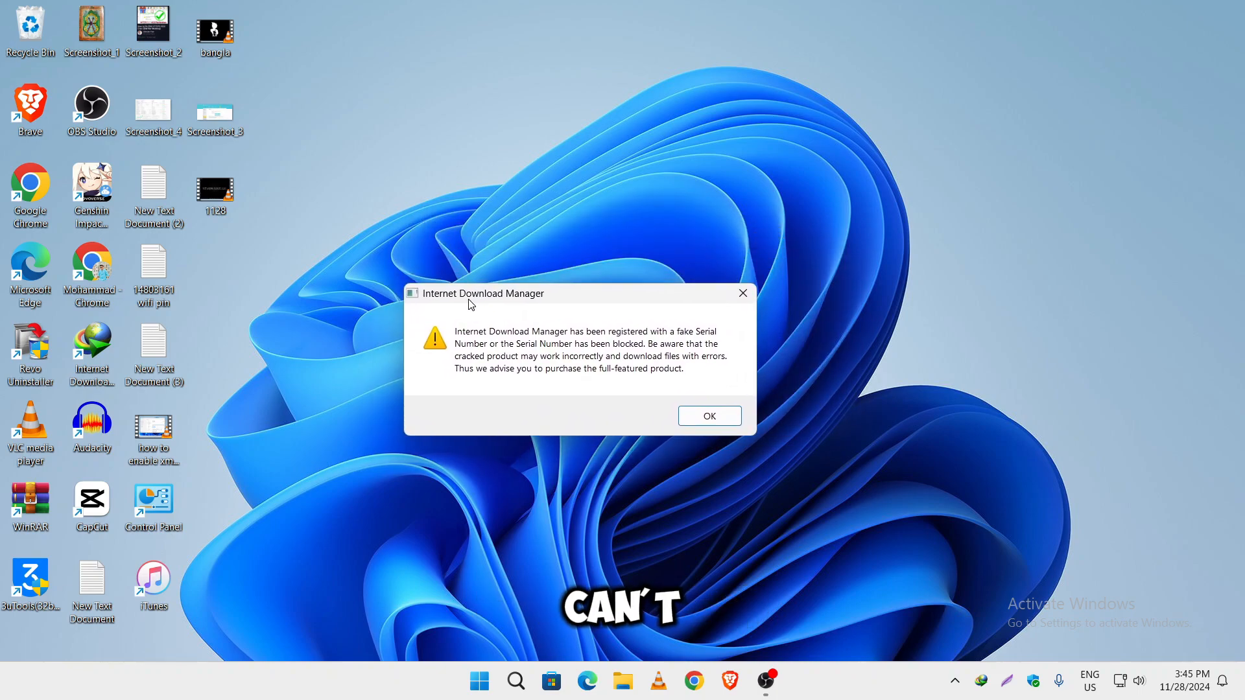
Move aside and close IDM's fake-serial warning, then cancel the Registration dialog
drag(468, 293, 491, 262)
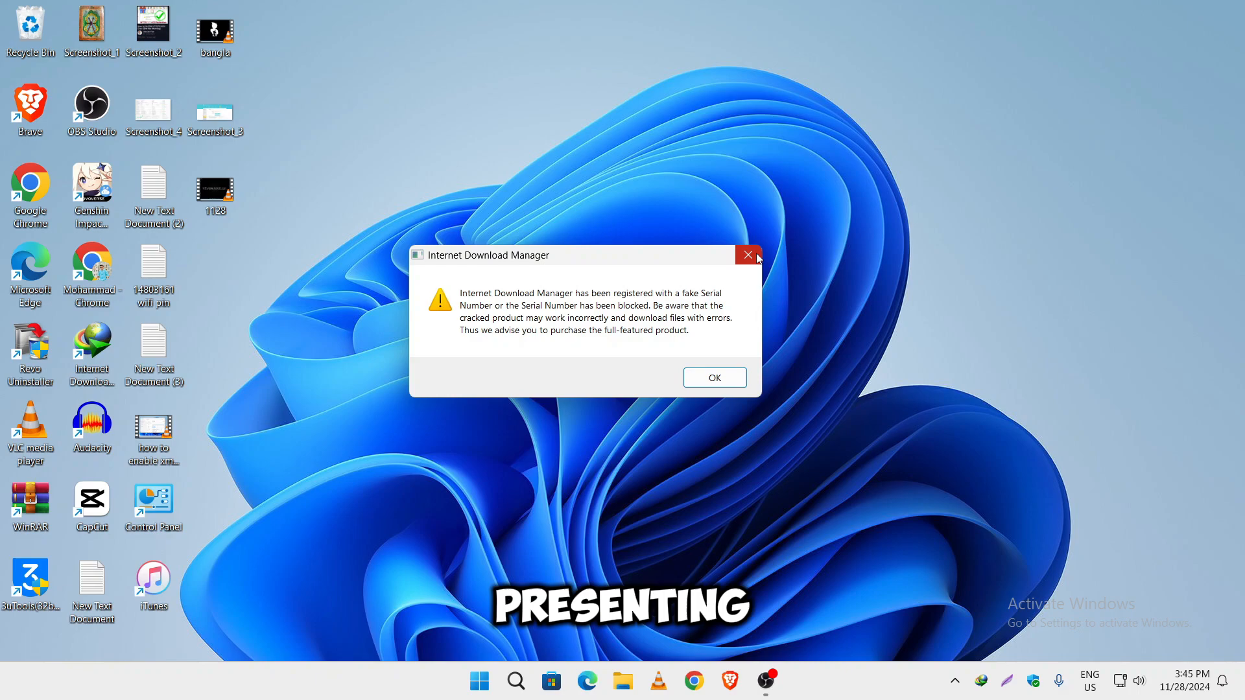
click(714, 377)
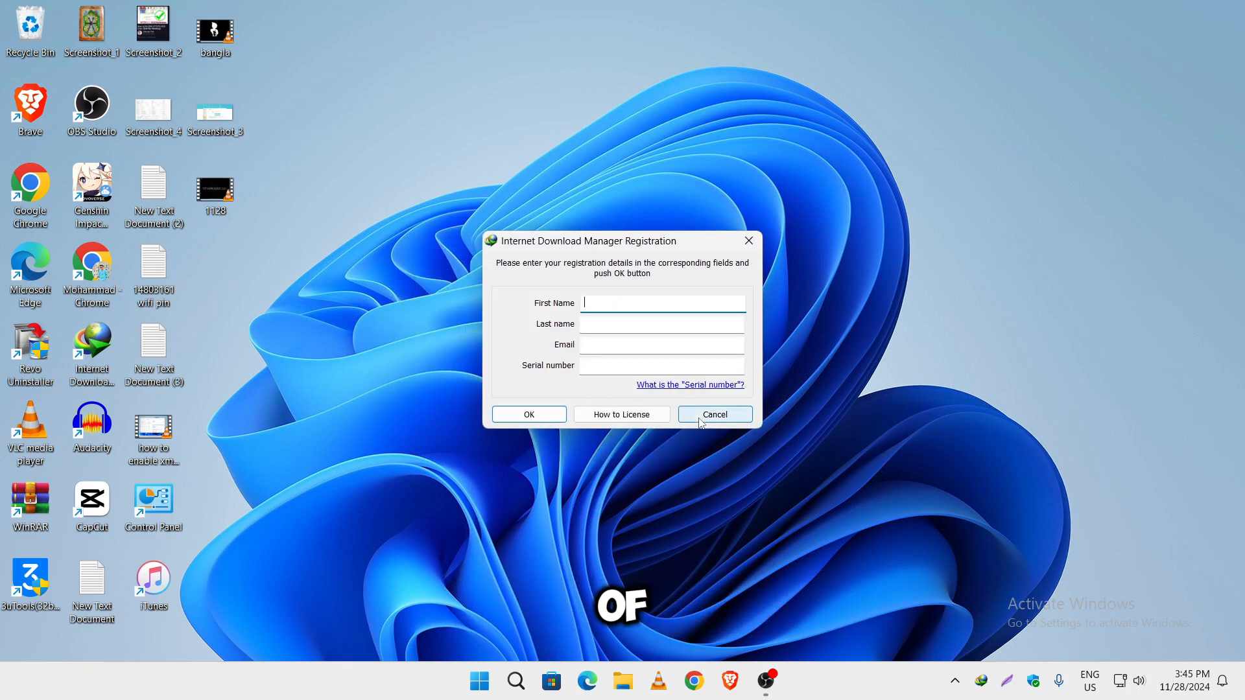
click(714, 414)
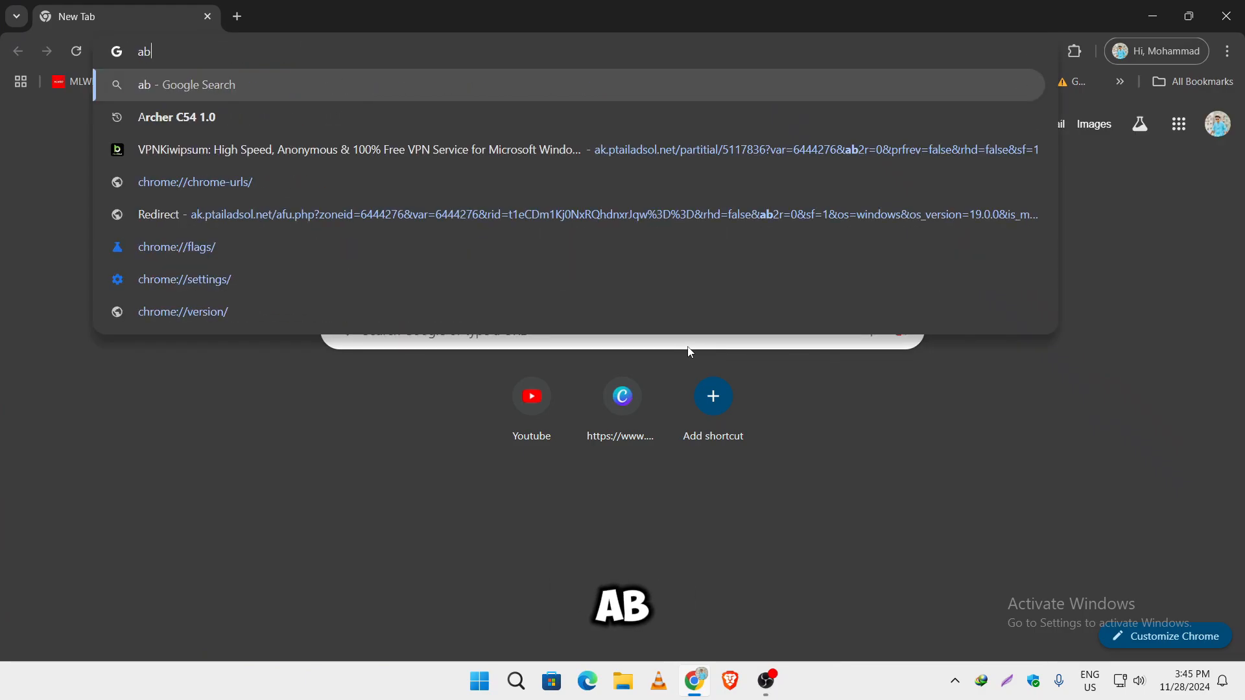
Search 'ab download manager' and start the Windows exe direct download from Get App
text(ab download manager)
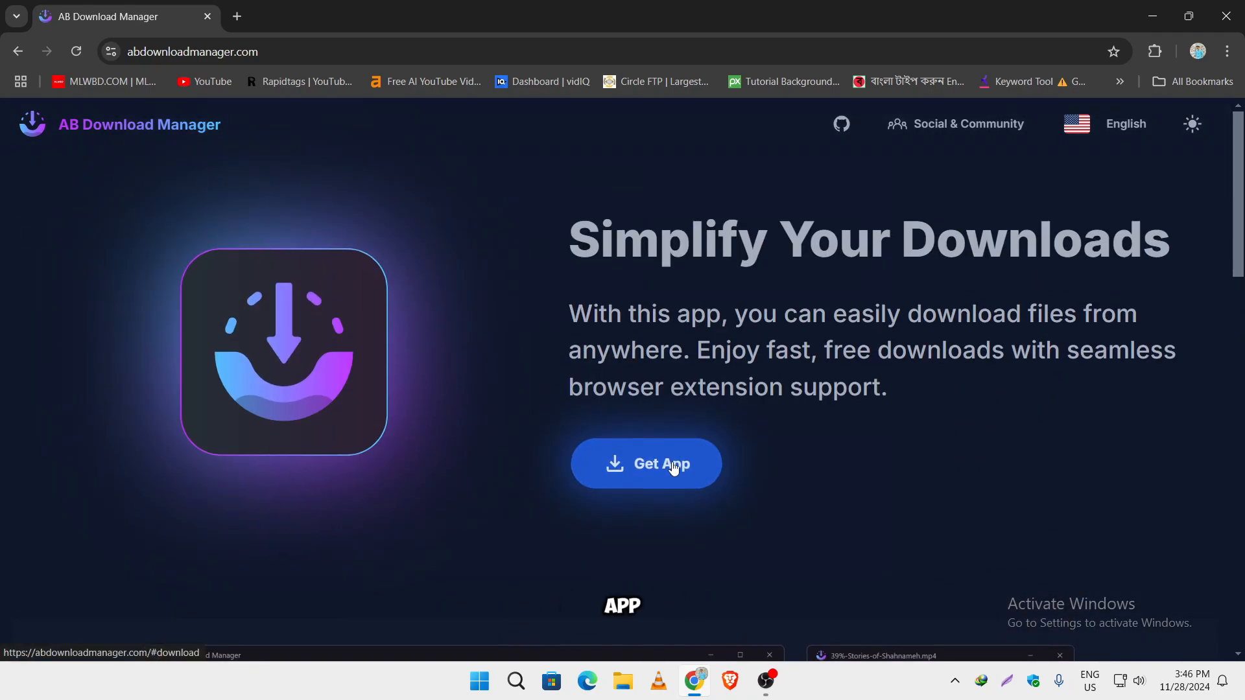
click(647, 463)
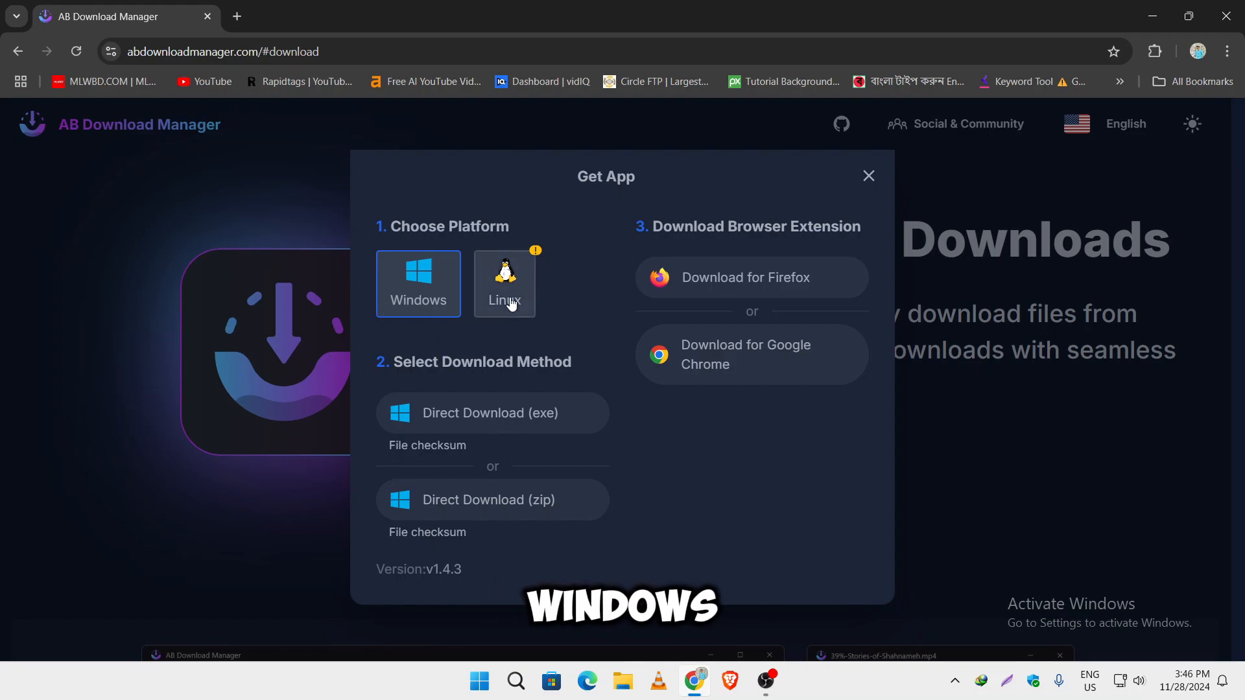
click(460, 413)
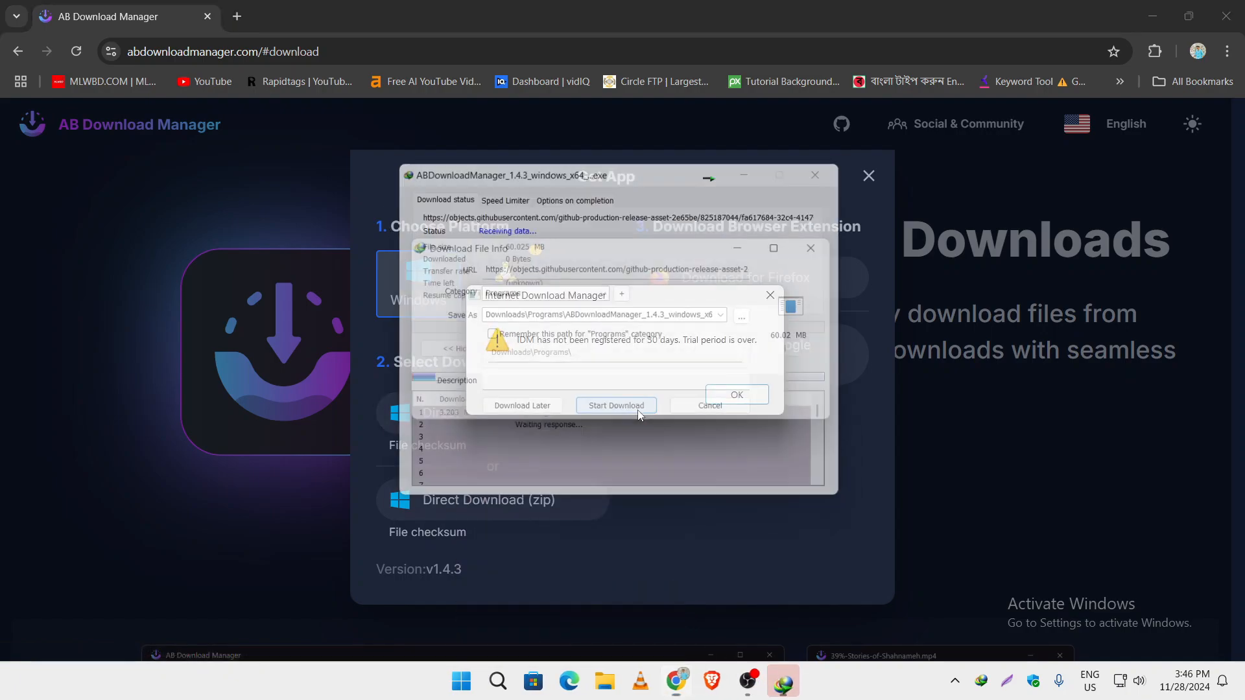
click(615, 406)
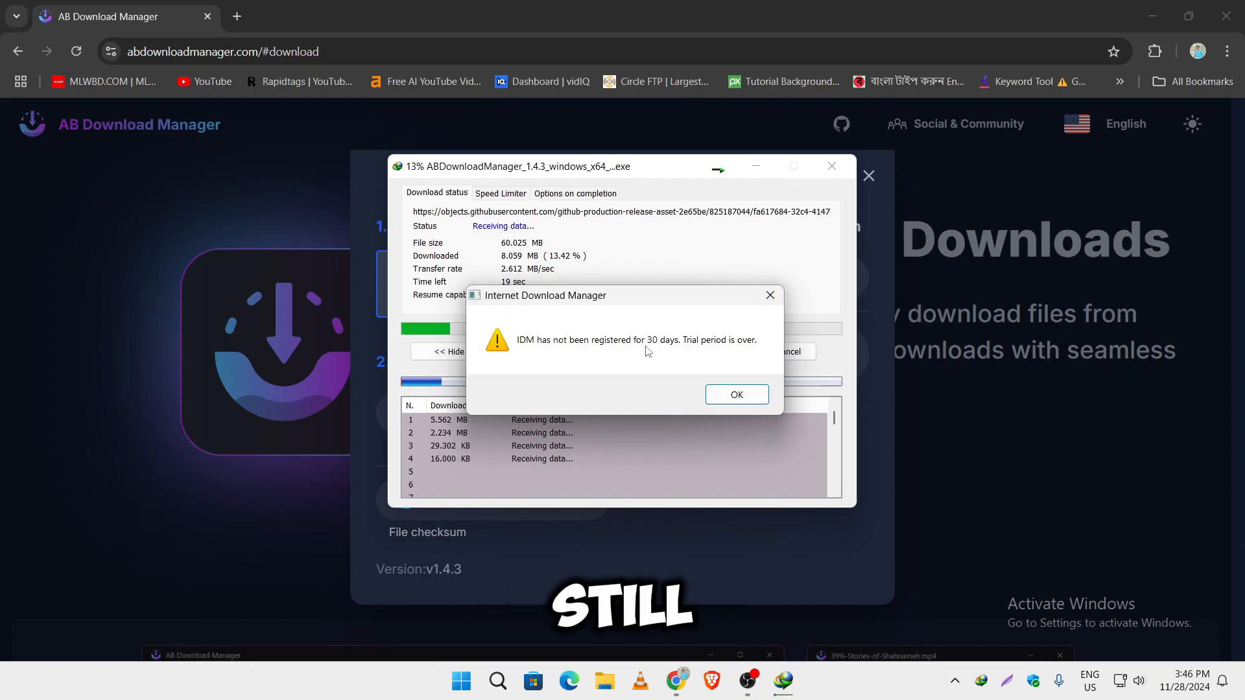
click(736, 394)
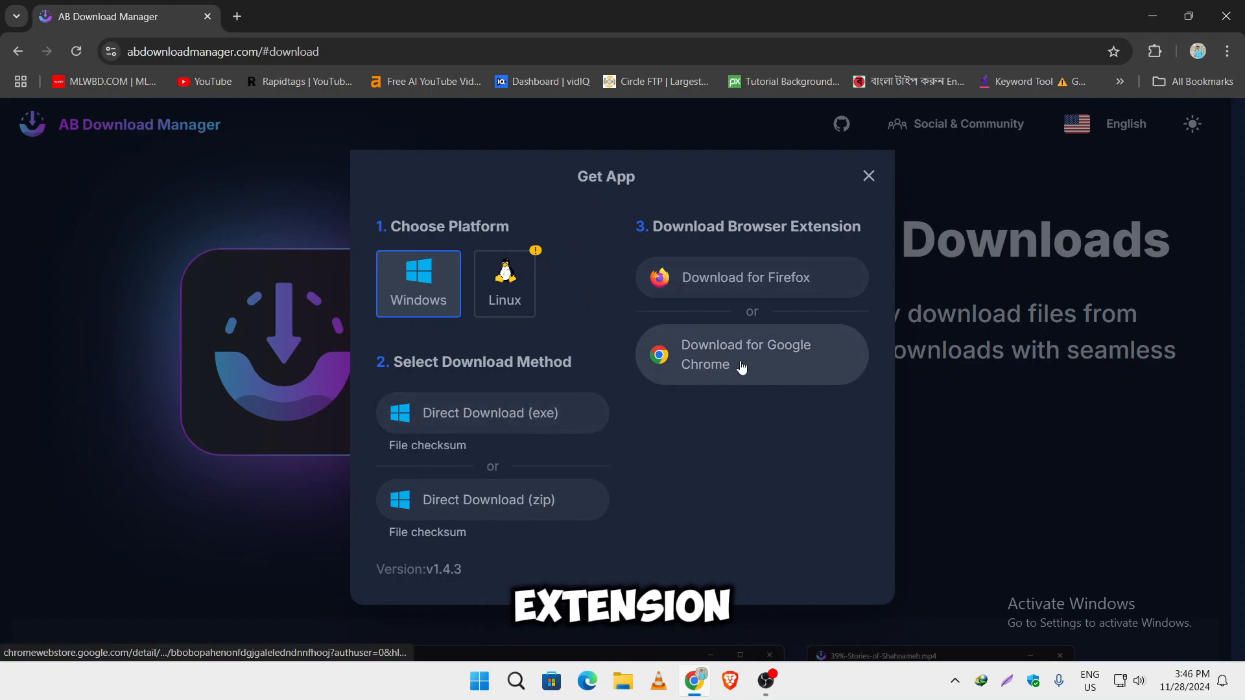
Add the AB Download Manager Browser Integration extension to Chrome from the Web Store
click(746, 354)
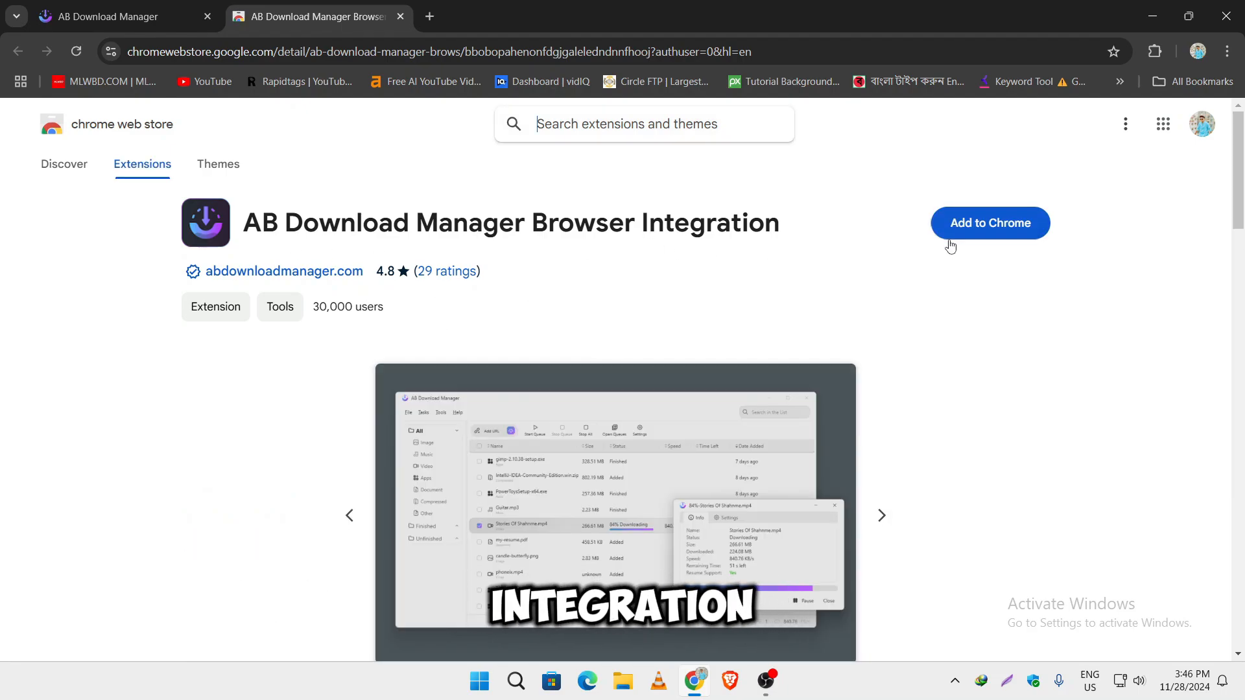
click(990, 223)
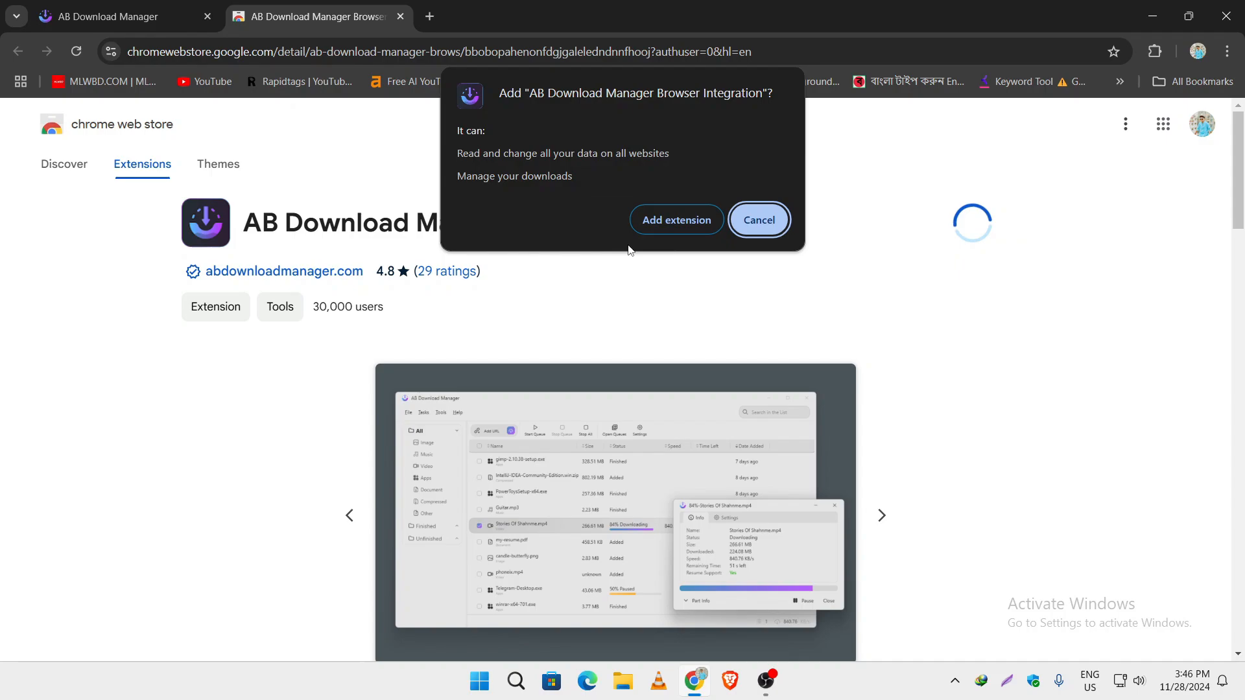
click(676, 219)
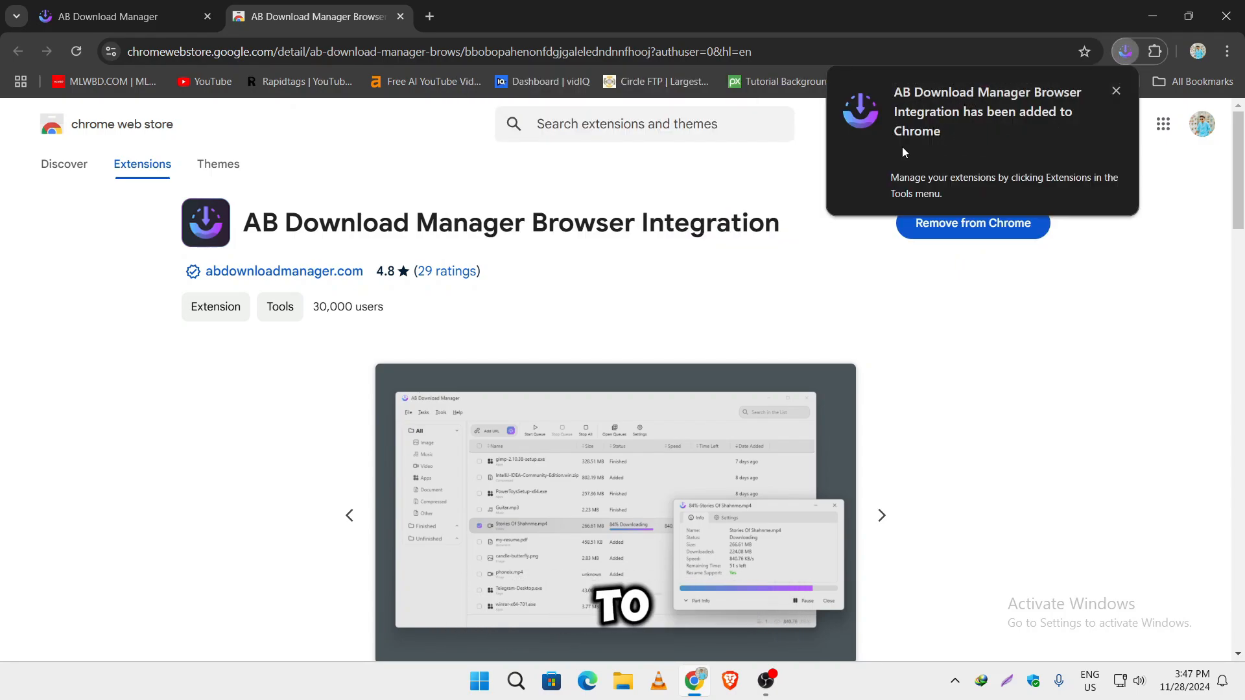
click(622, 681)
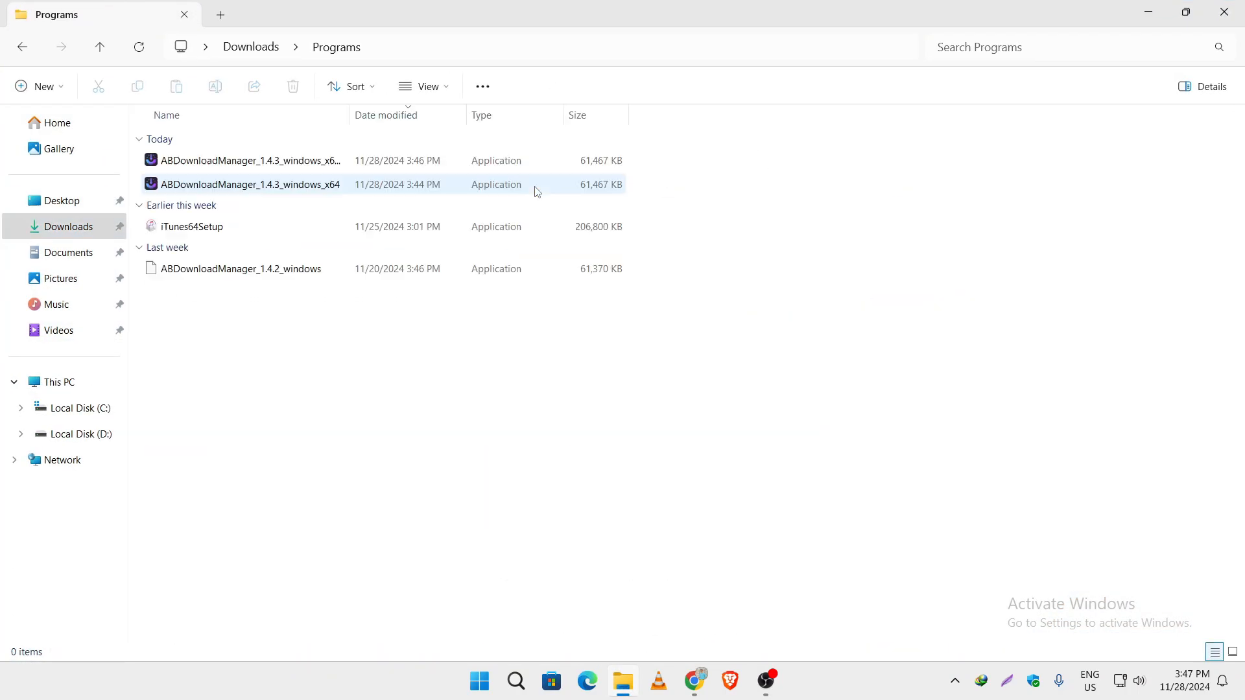
Run the downloaded installer, accept the license, and finish AB Download Manager setup
click(243, 161)
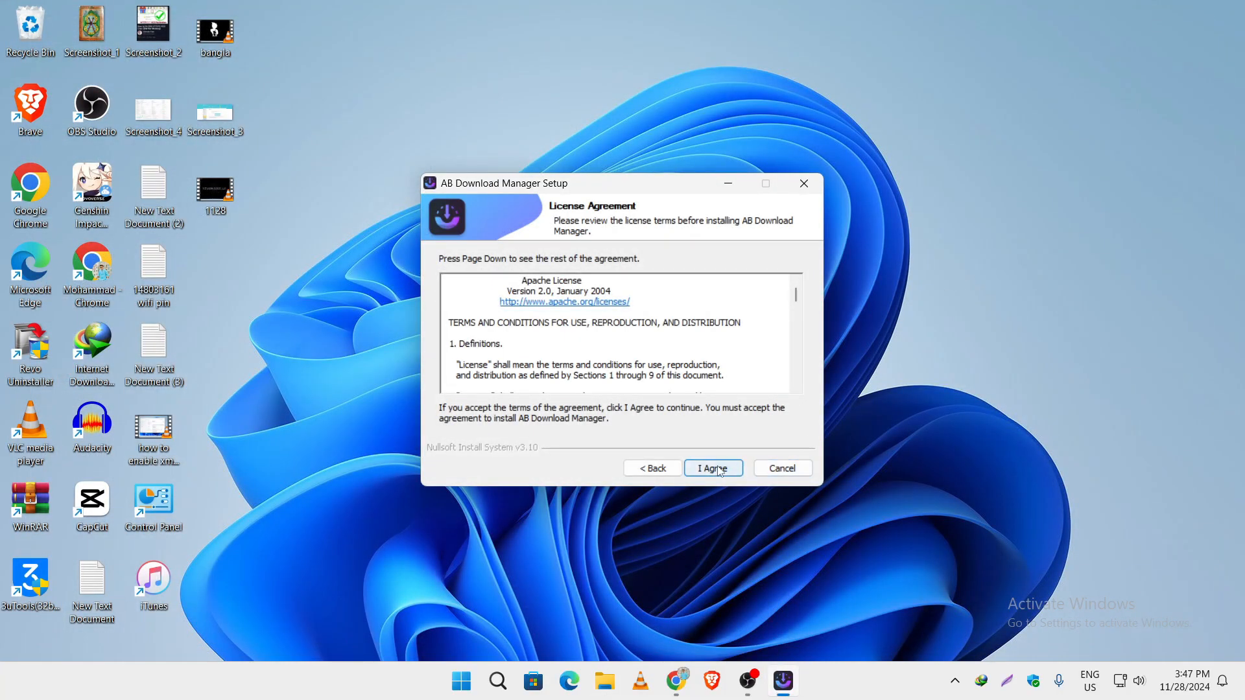
click(713, 468)
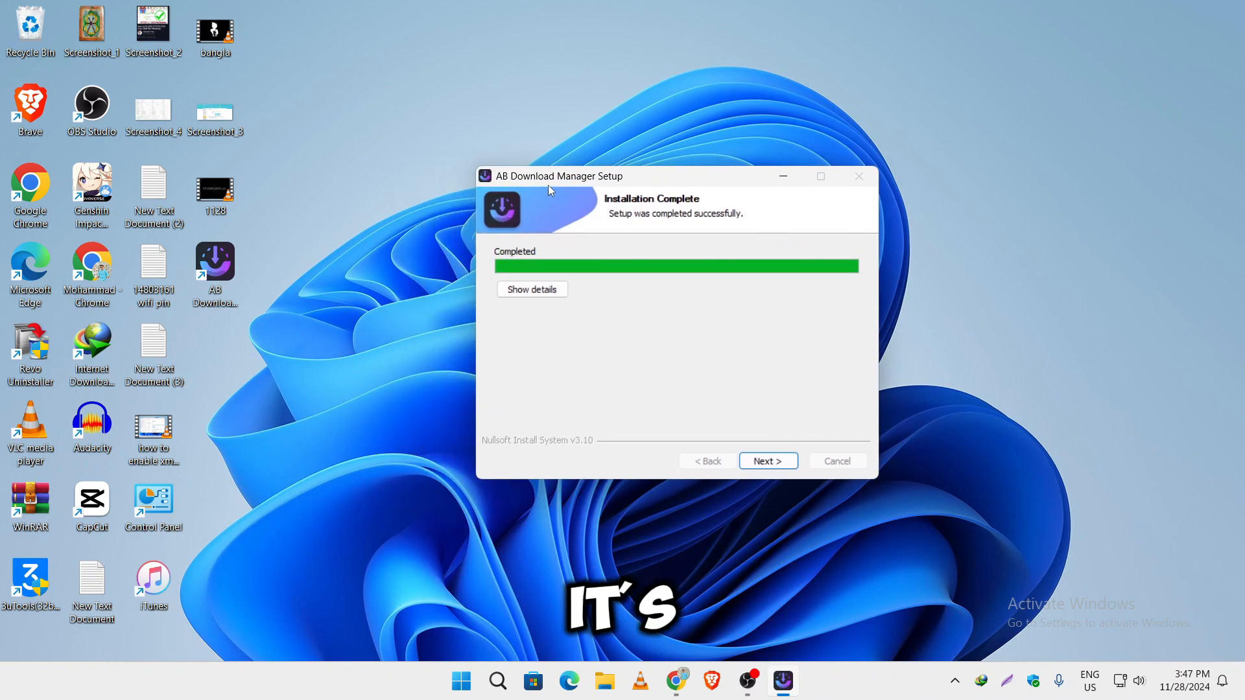
click(769, 461)
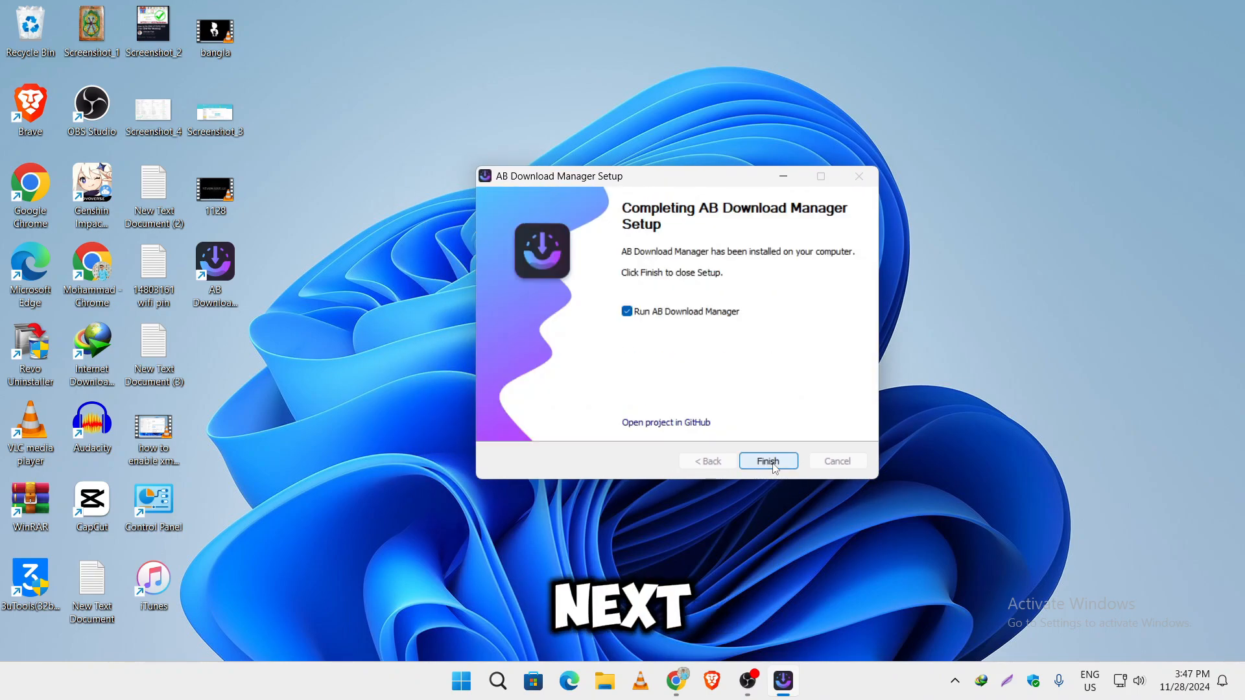
click(768, 461)
text(fi)
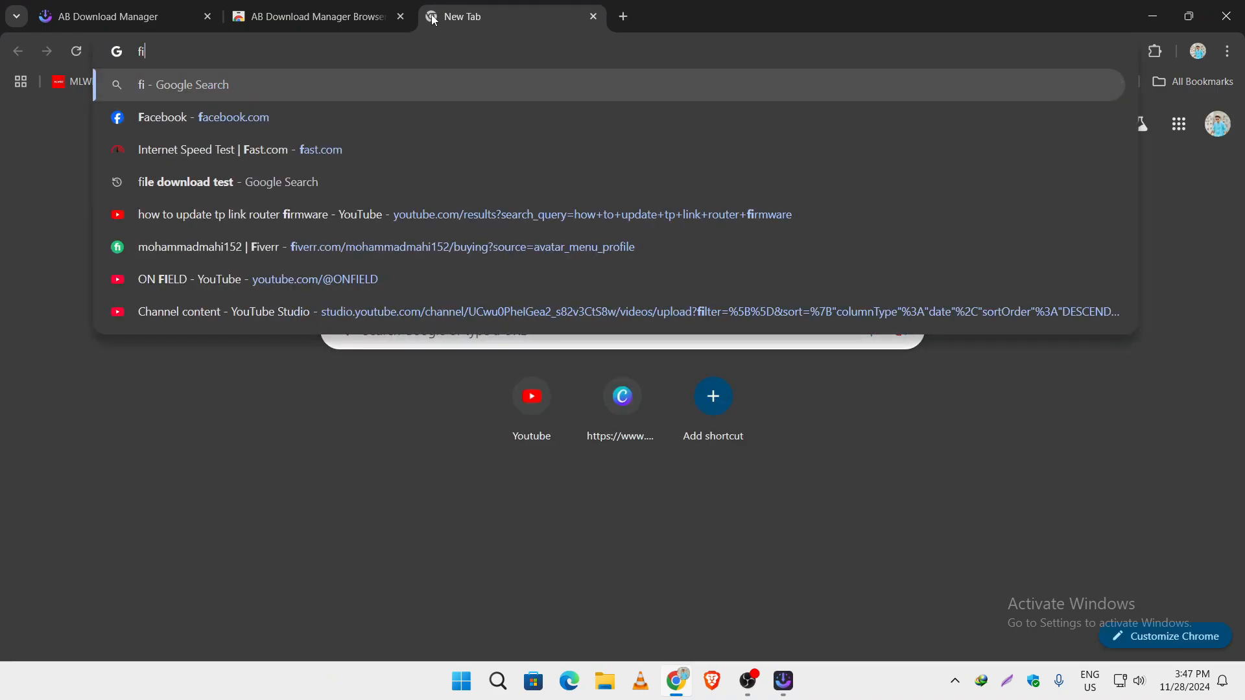
Open testfile.org from a file download test search and close its Attention popup
click(185, 182)
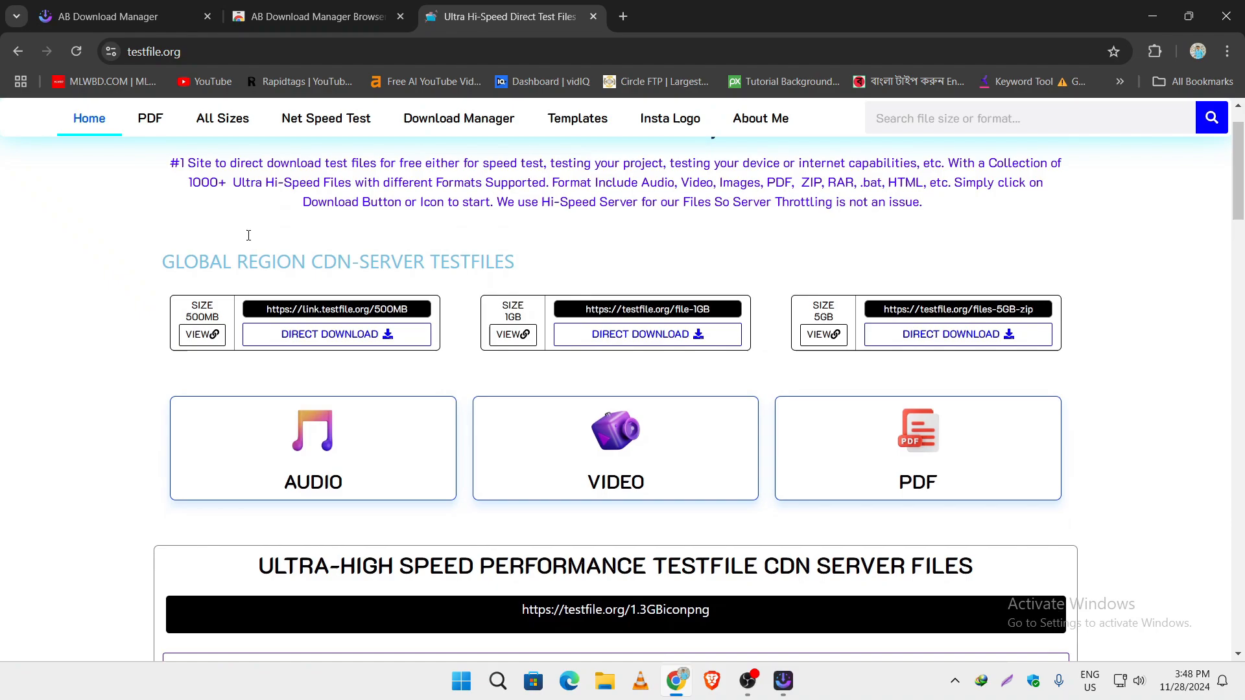
scroll(down, 3)
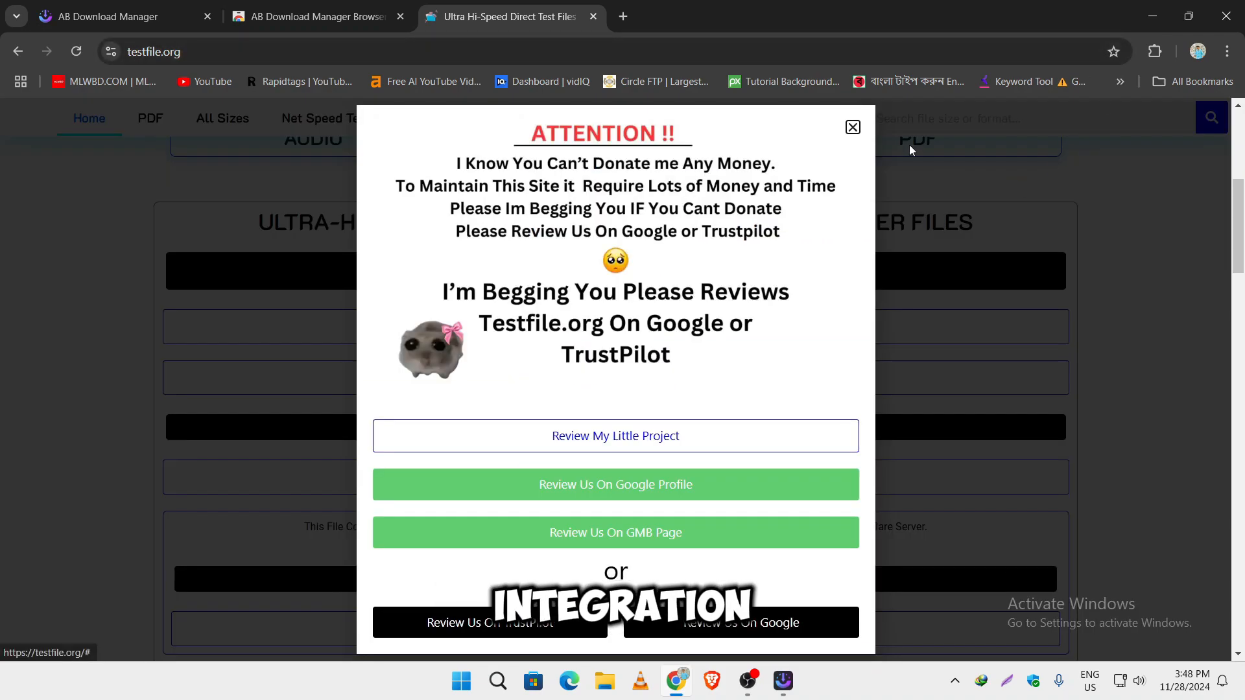
click(853, 127)
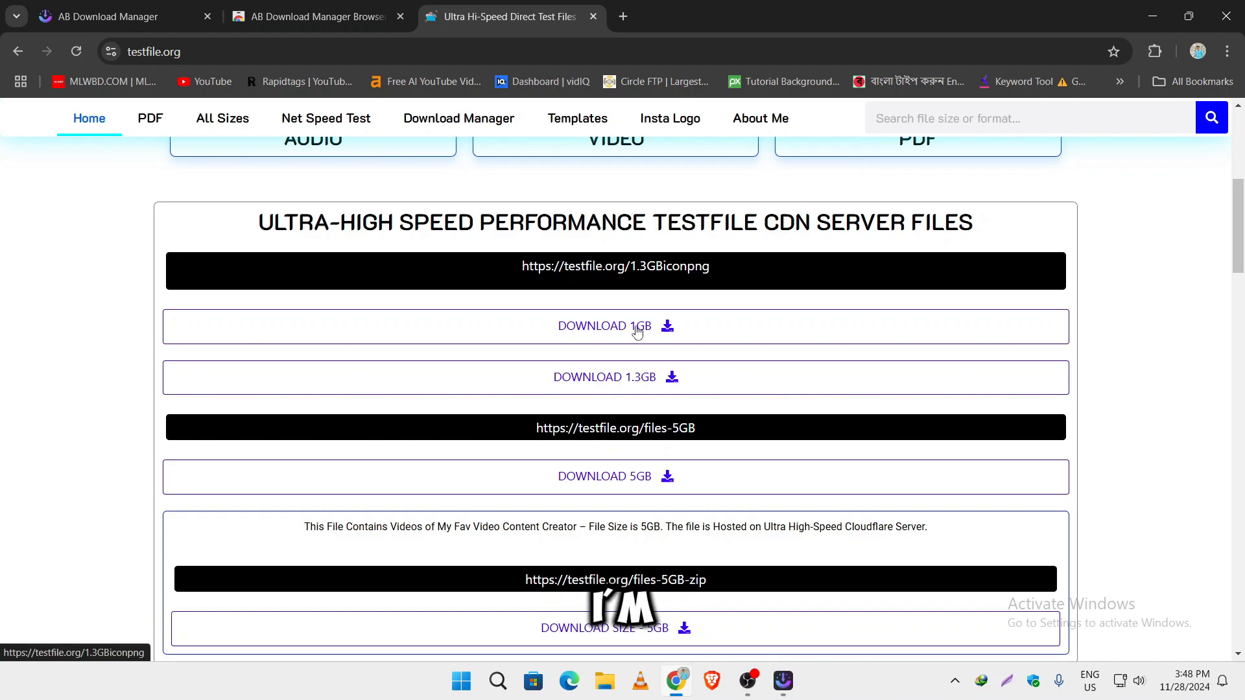
Download the 1GB test zip through AB Download Manager's Add Download dialog, then close Chrome
click(616, 325)
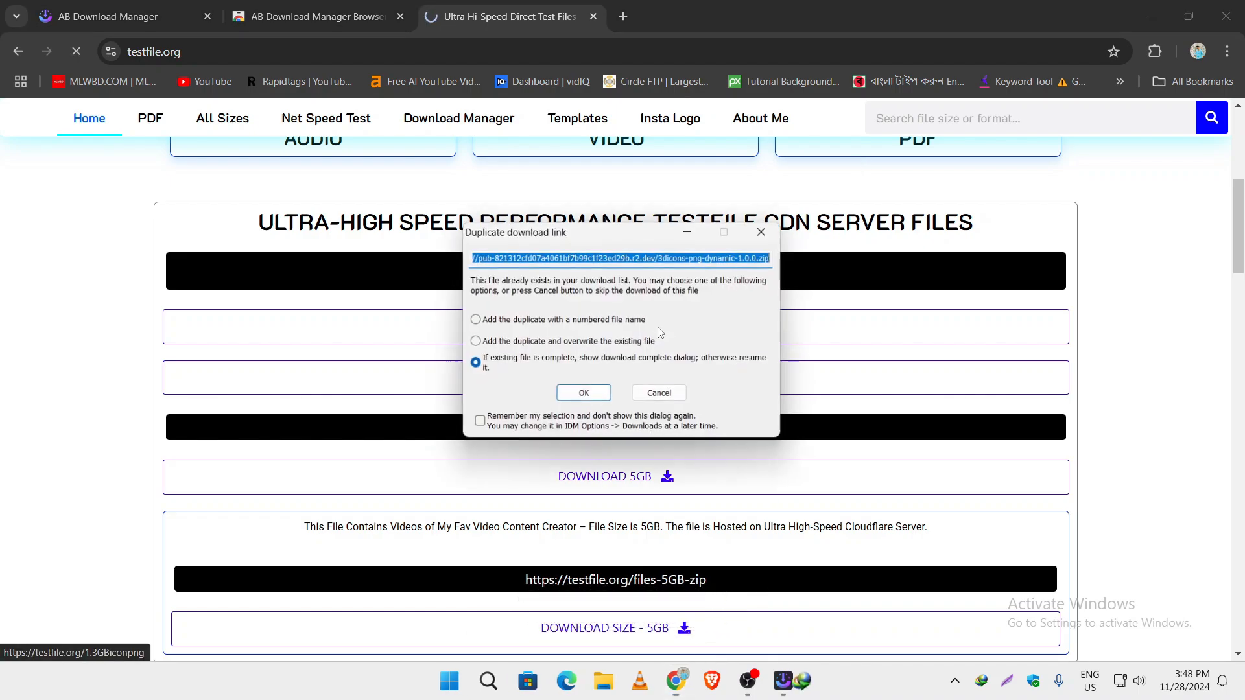
click(583, 392)
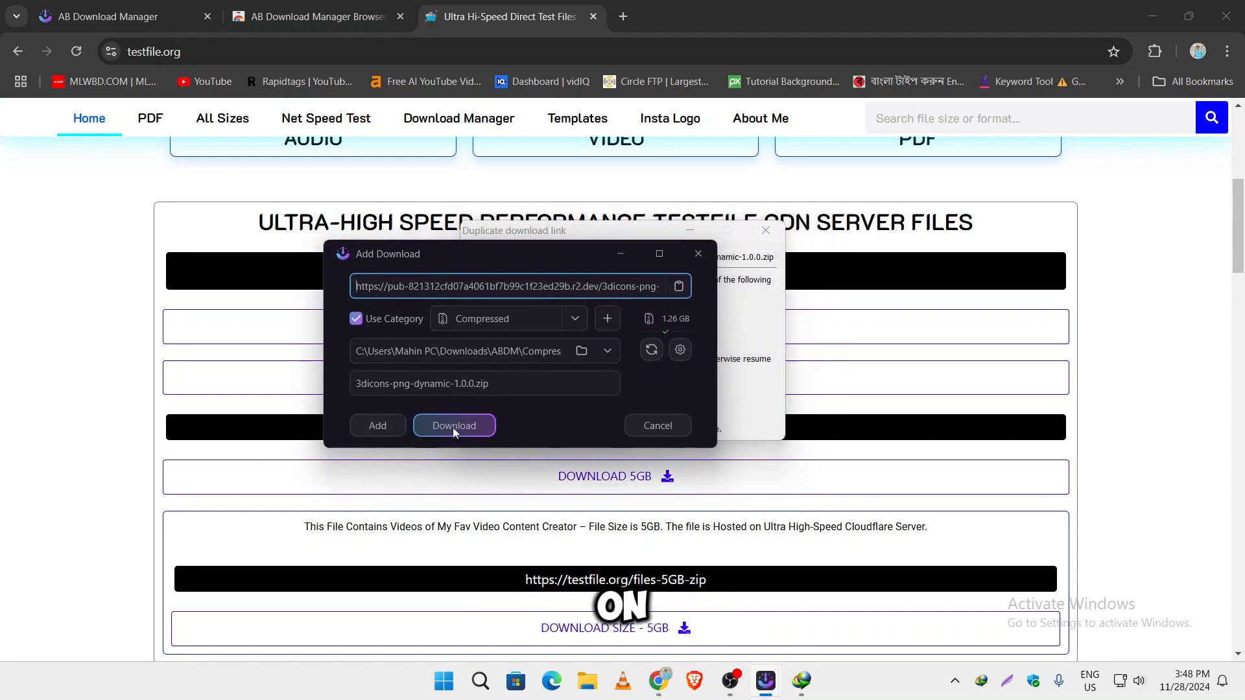
click(454, 425)
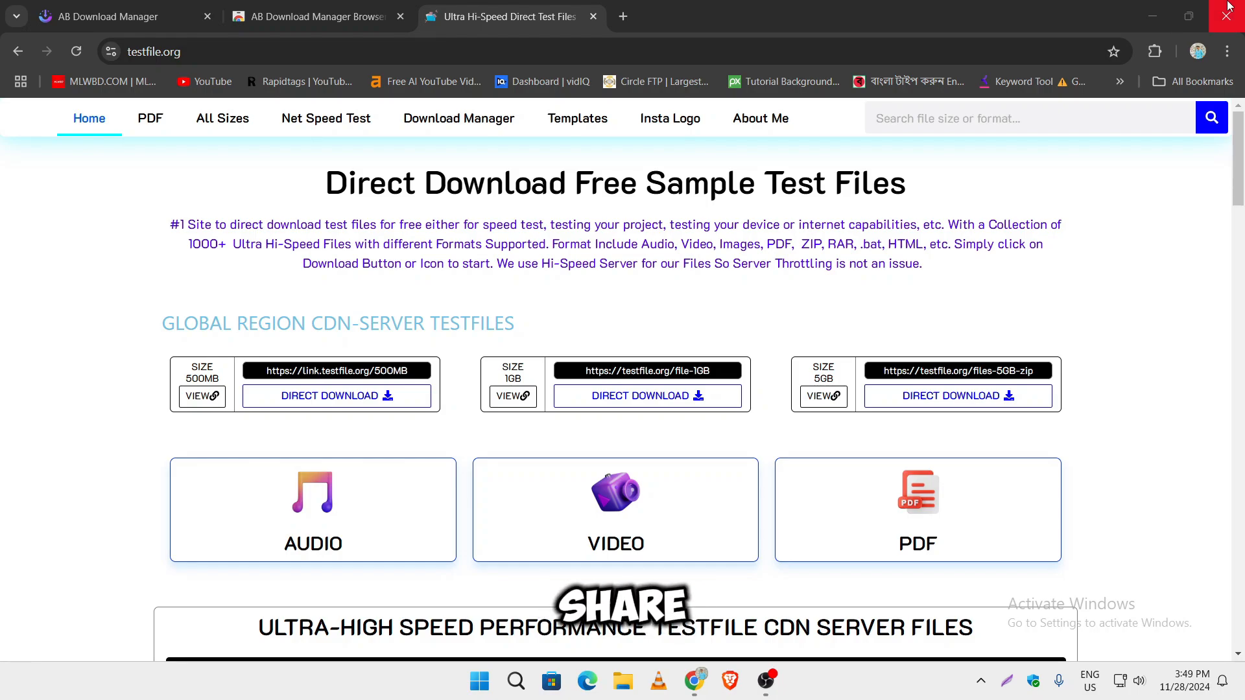
click(1226, 14)
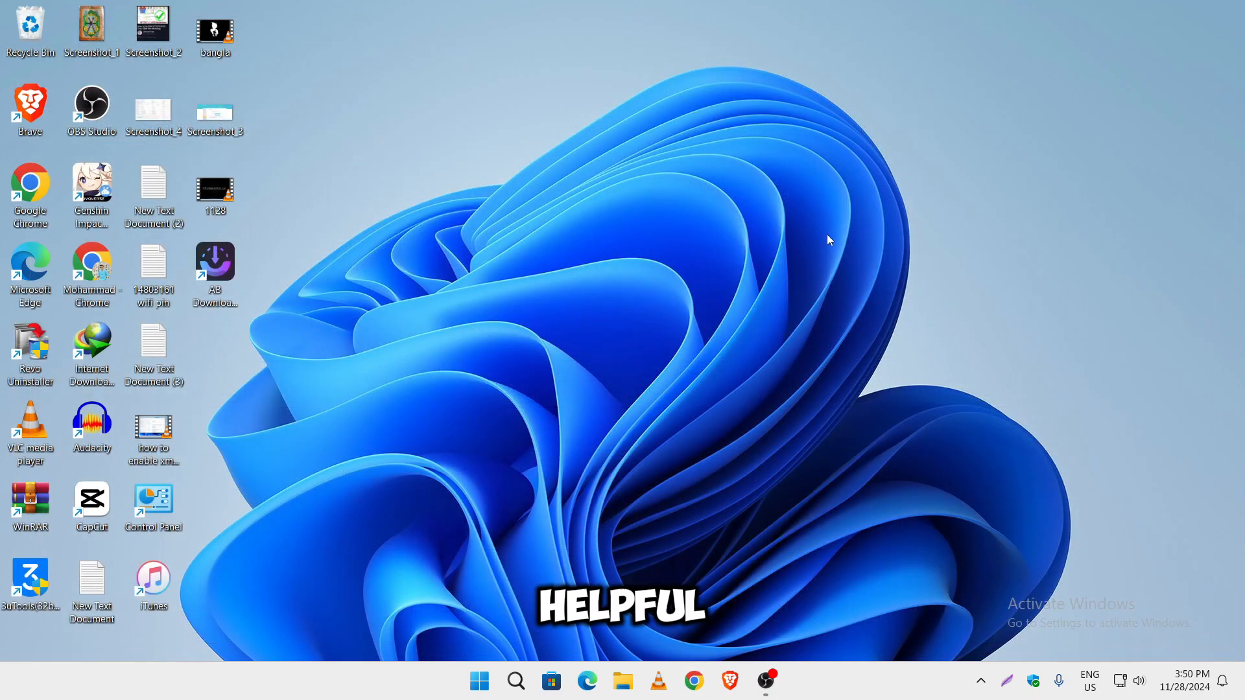